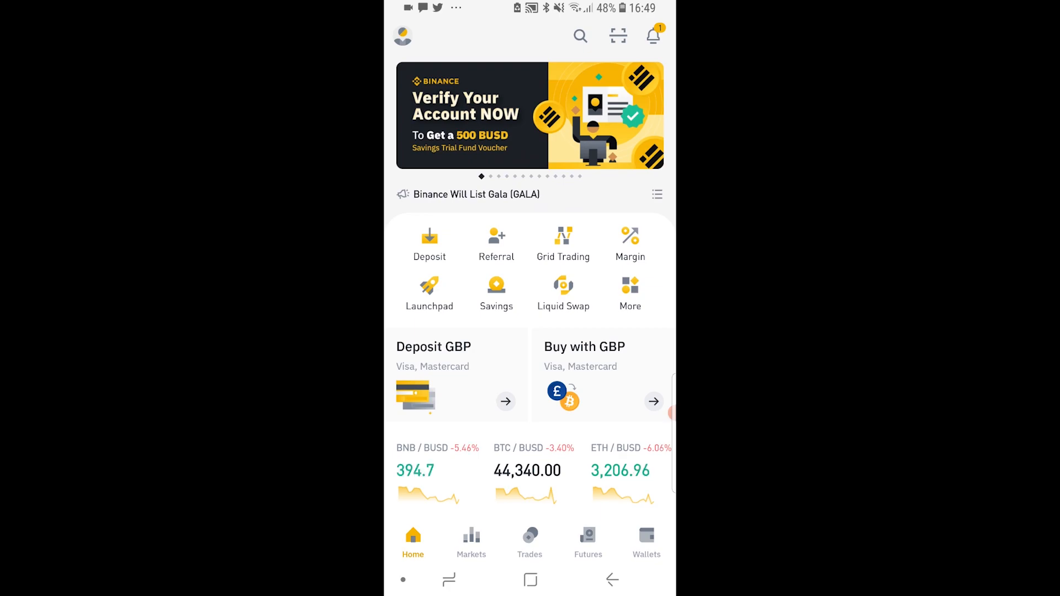
- Start a deposit from the home screen to reach the coin selection list
left_click(402, 35)
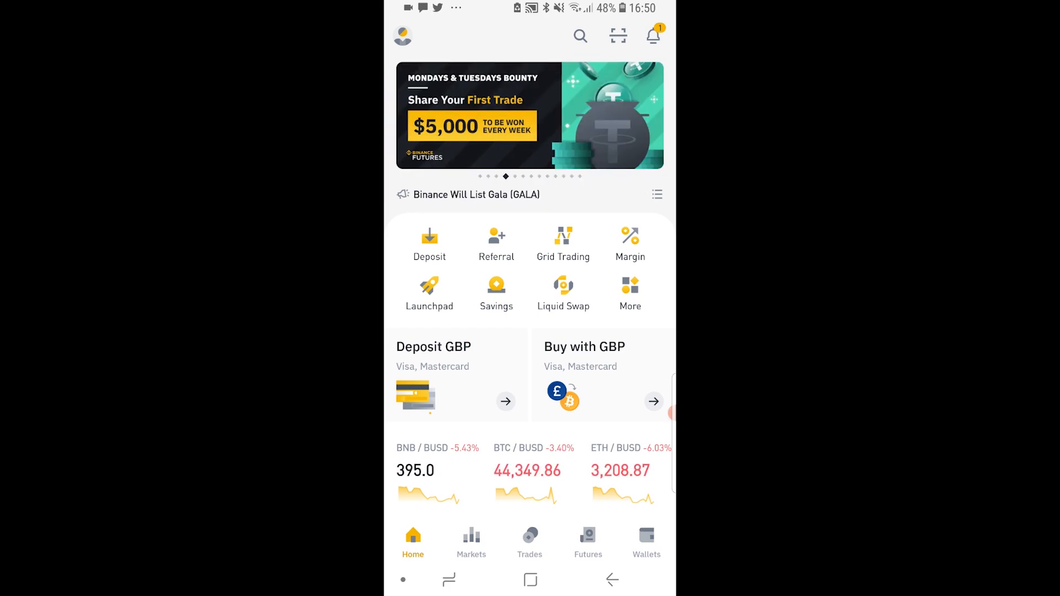
left_click(646, 541)
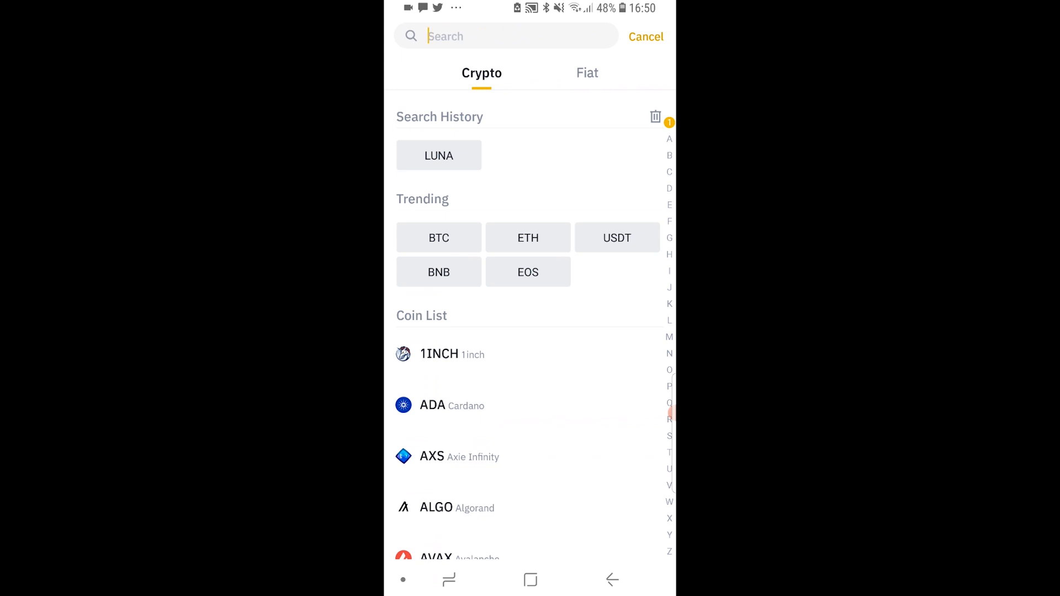
- Search 'btc' and view the BTC deposit address and QR code, then return to coin search
left_click(506, 35)
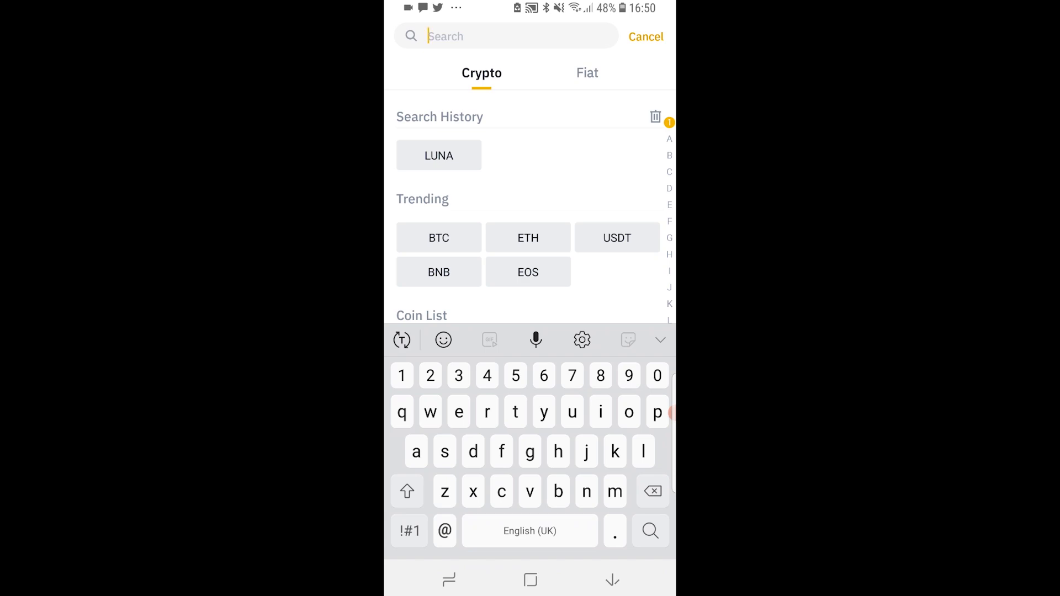
type("btc")
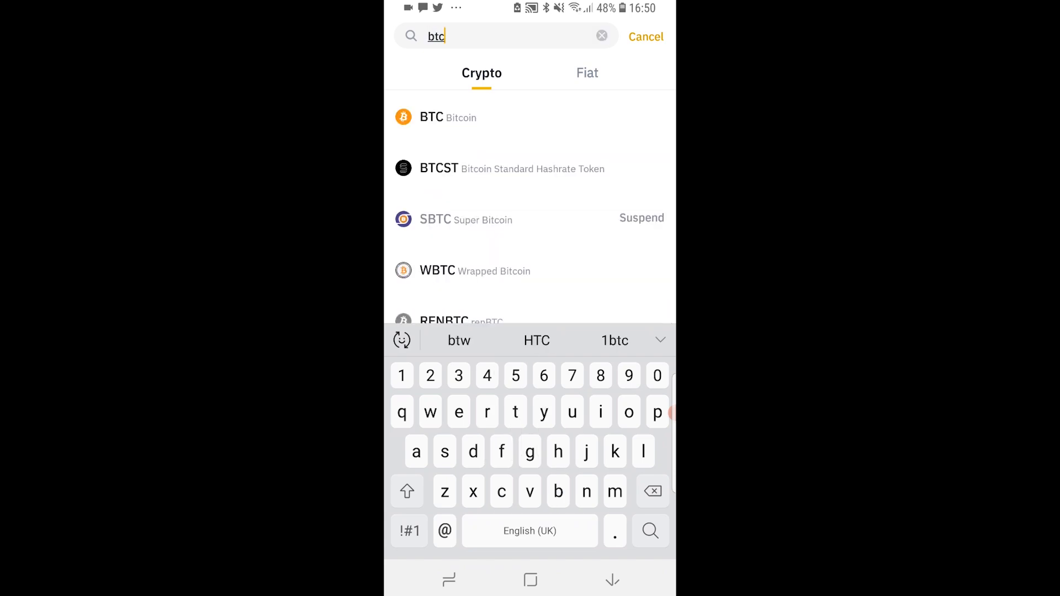
left_click(448, 117)
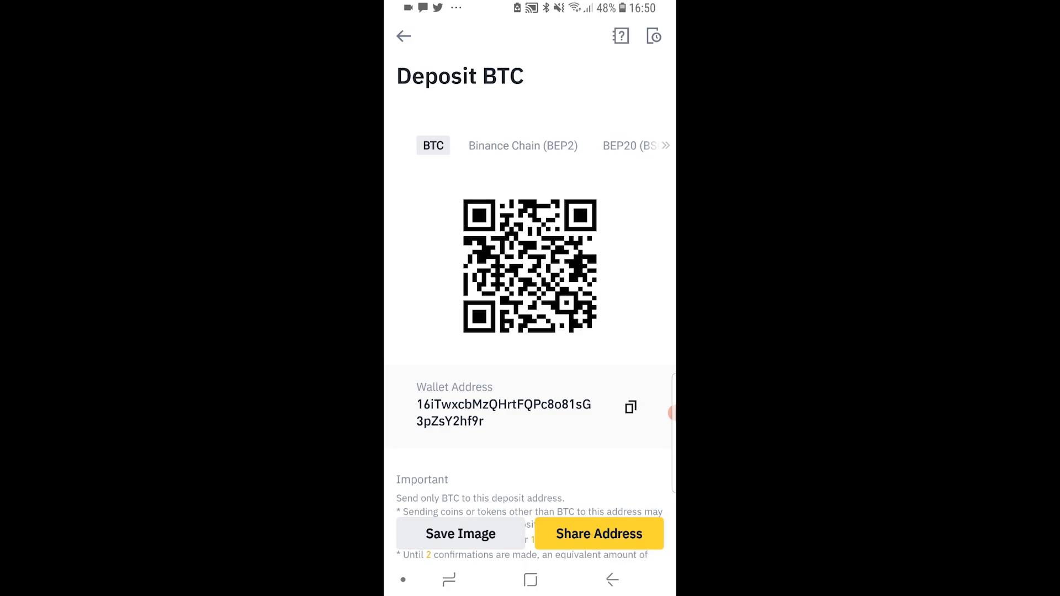
left_click(630, 407)
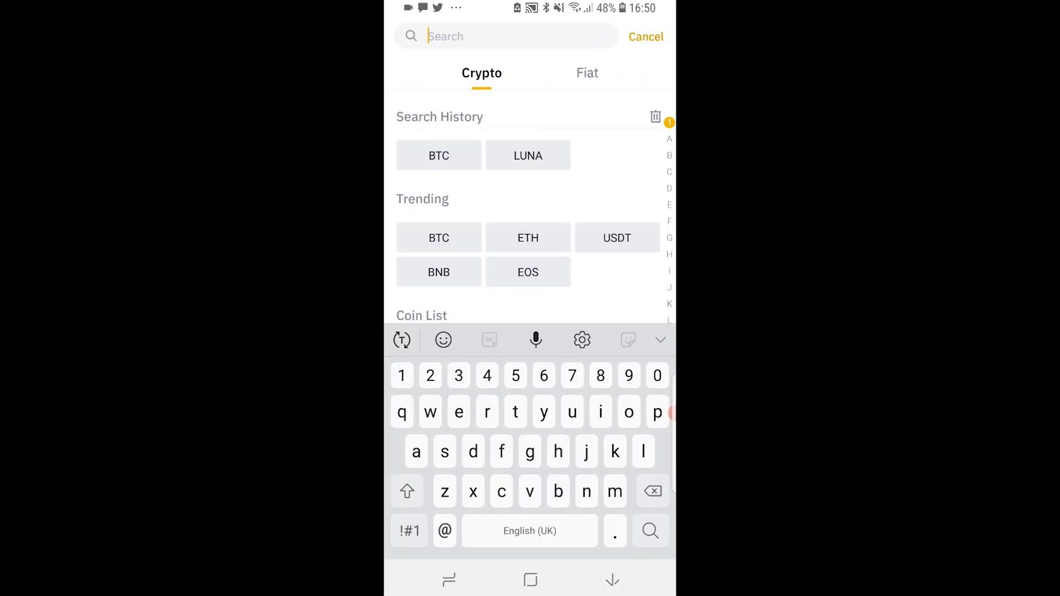
- Search 'luna', view the LUNA deposit page and copy its wallet address
type("luna")
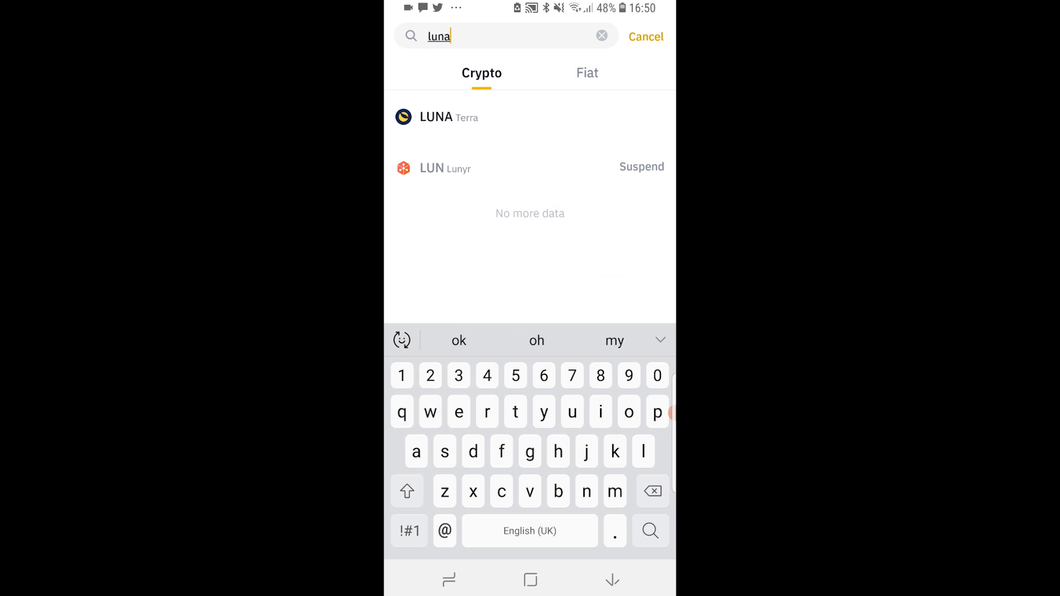
left_click(436, 117)
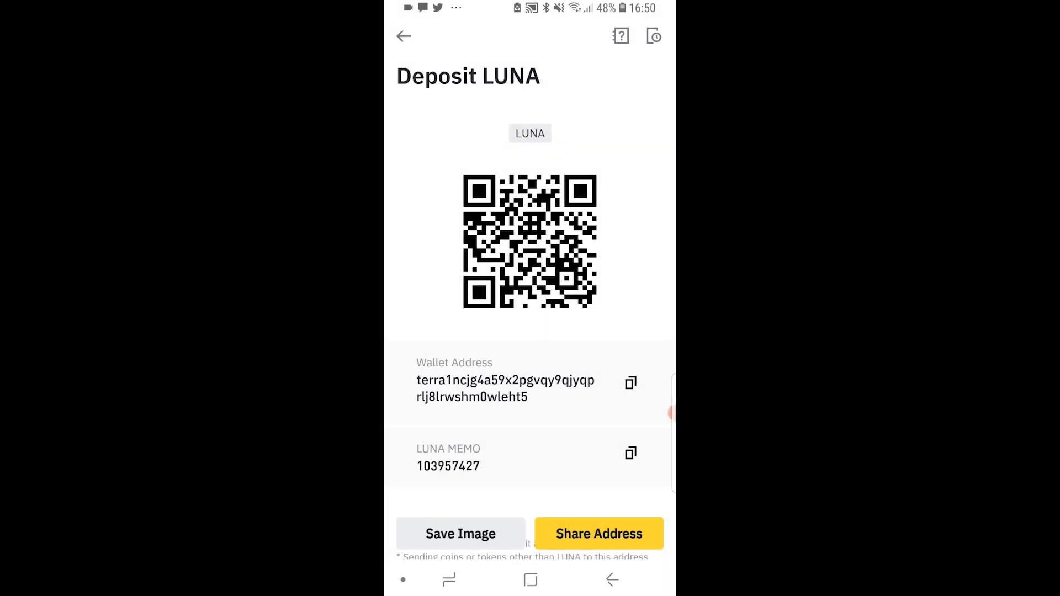
left_click(630, 383)
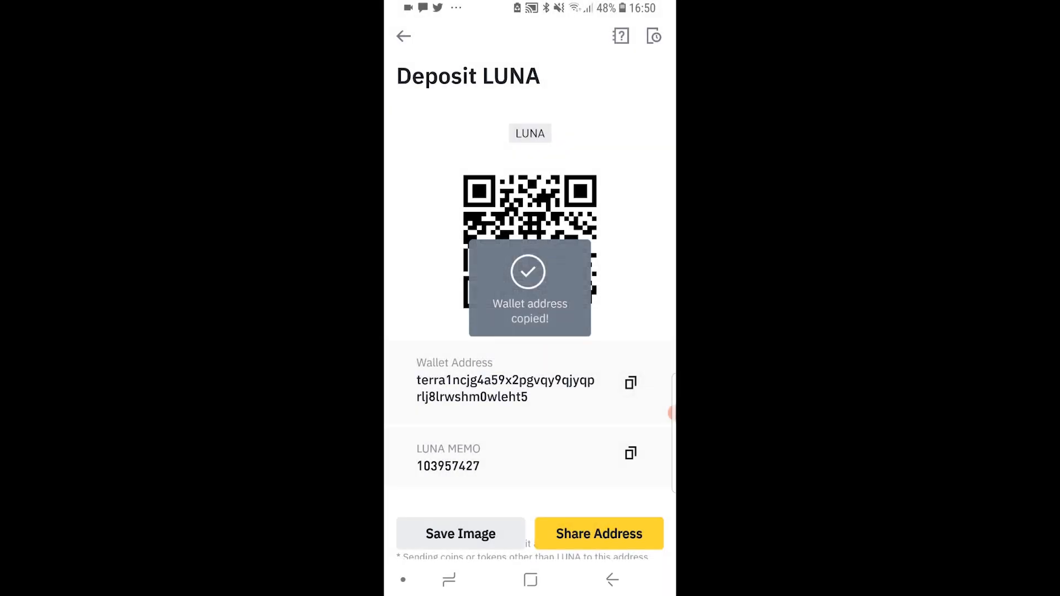